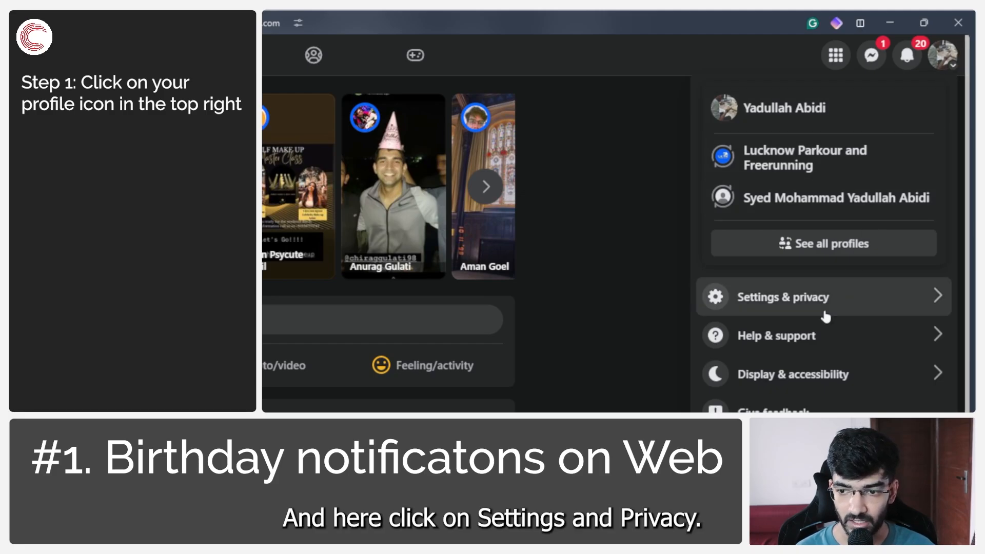
Open Facebook Settings from the profile menu's Settings & privacy options
click(783, 296)
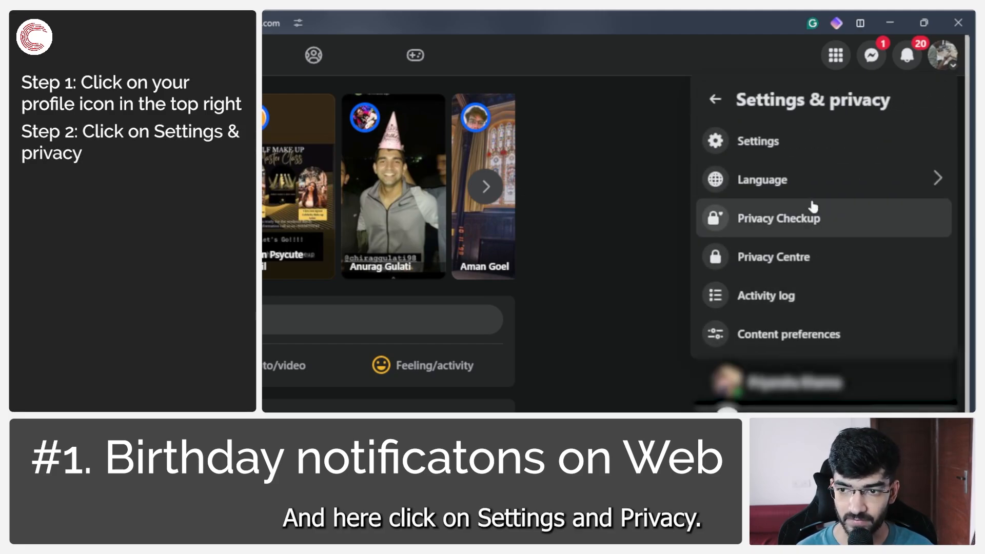
click(759, 141)
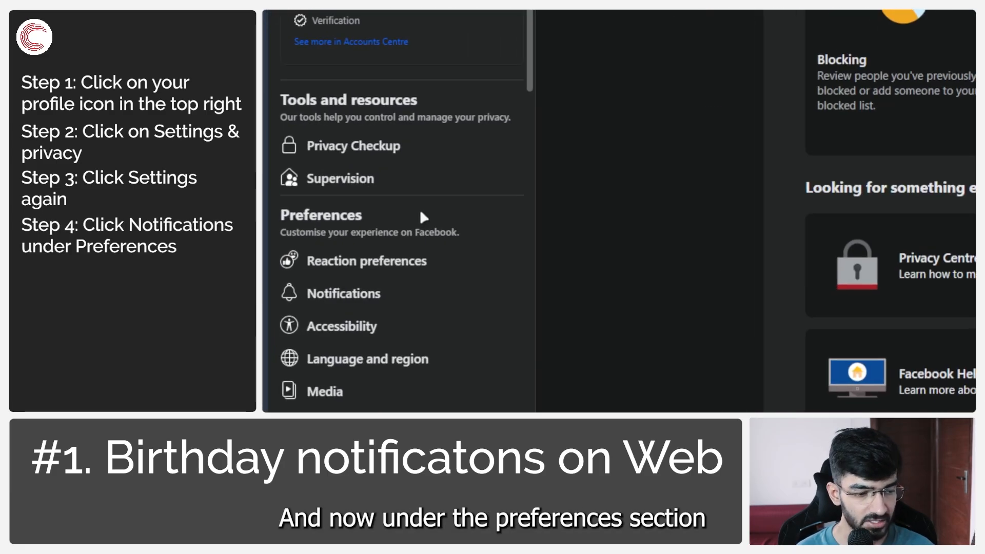
Open Notifications under Preferences and expand the Birthdays category
click(344, 294)
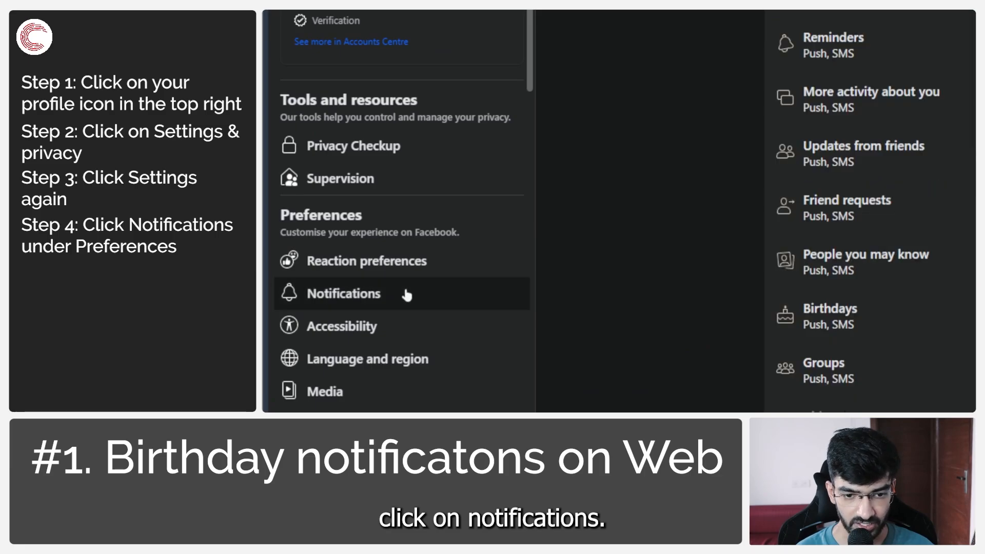
click(344, 293)
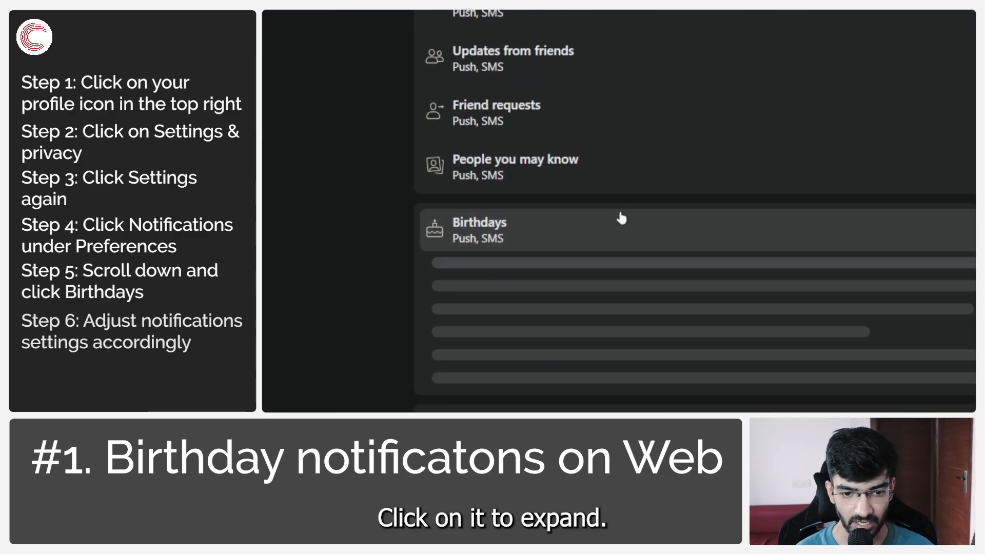
Scroll the Birthdays panel to view Allow notifications, Push, Email and SMS toggles
click(479, 230)
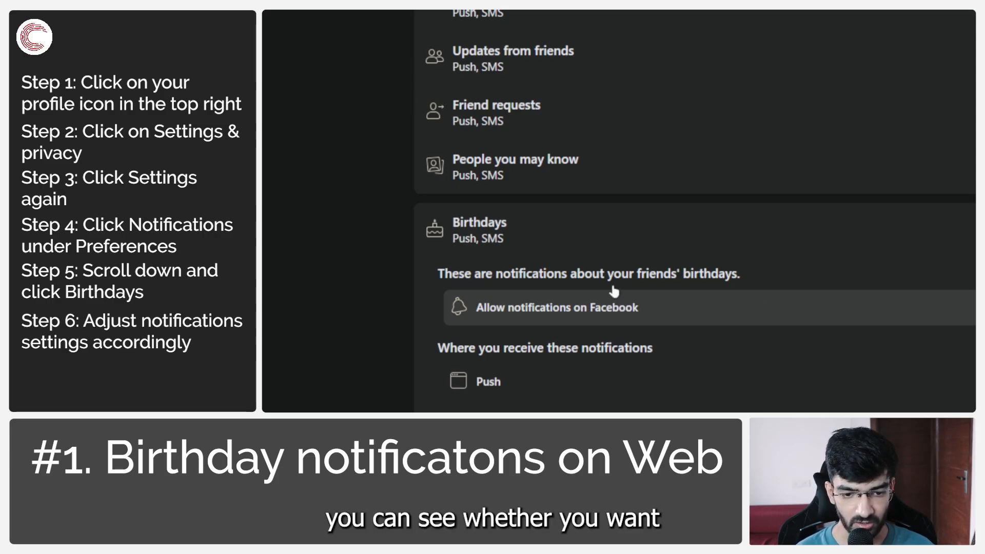
mouse_move(699, 298)
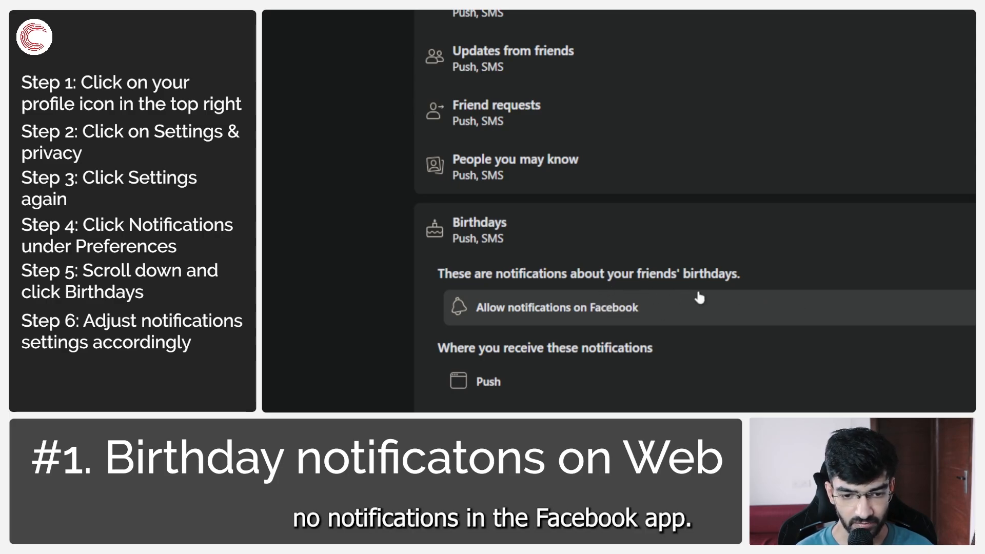
scroll(down, 3)
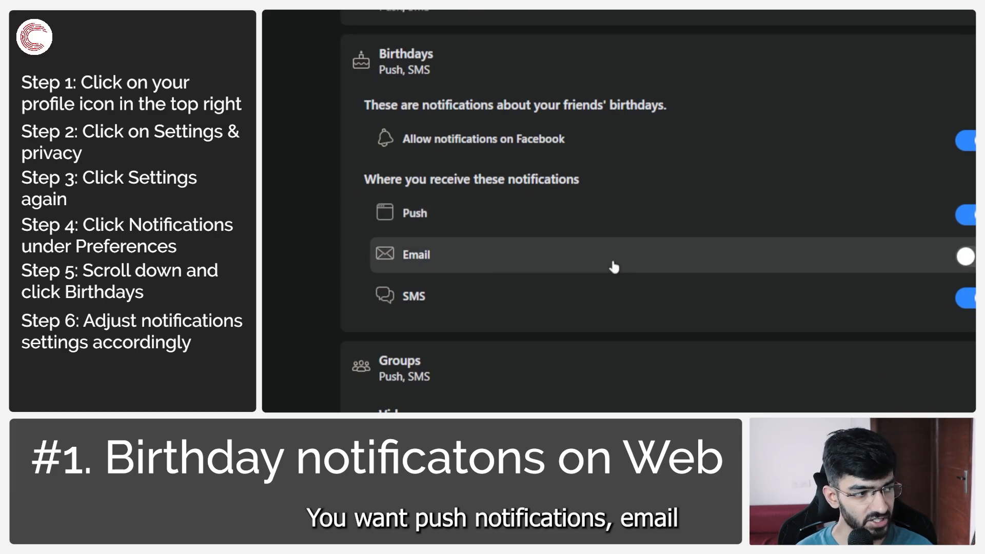
mouse_move(838, 267)
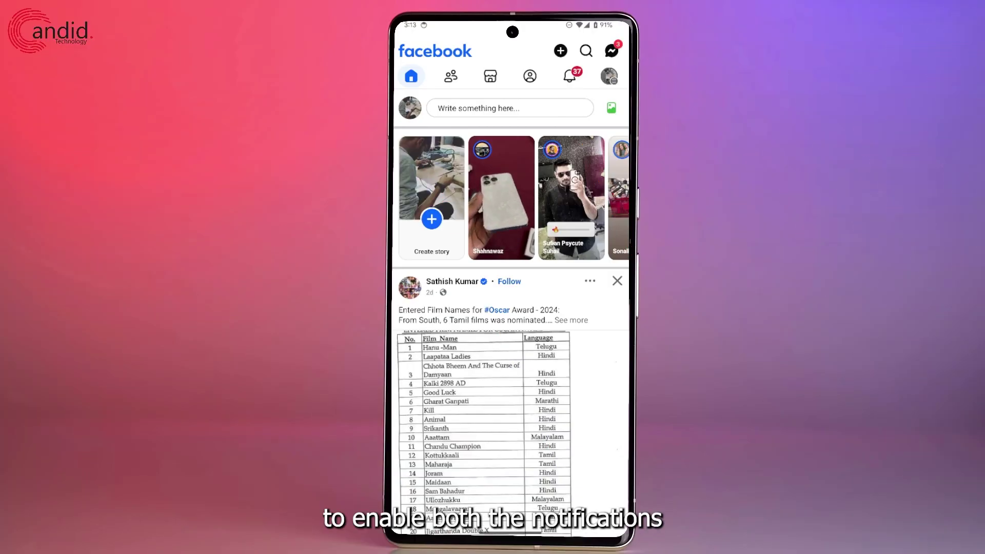
Open the app's Menu, go to Settings & privacy, and scroll to Preferences
click(609, 76)
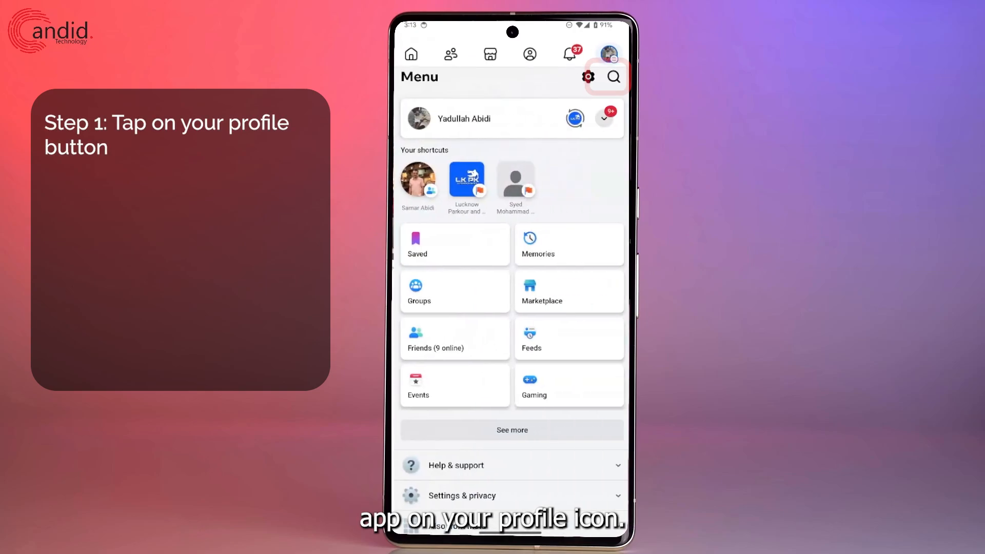
click(586, 76)
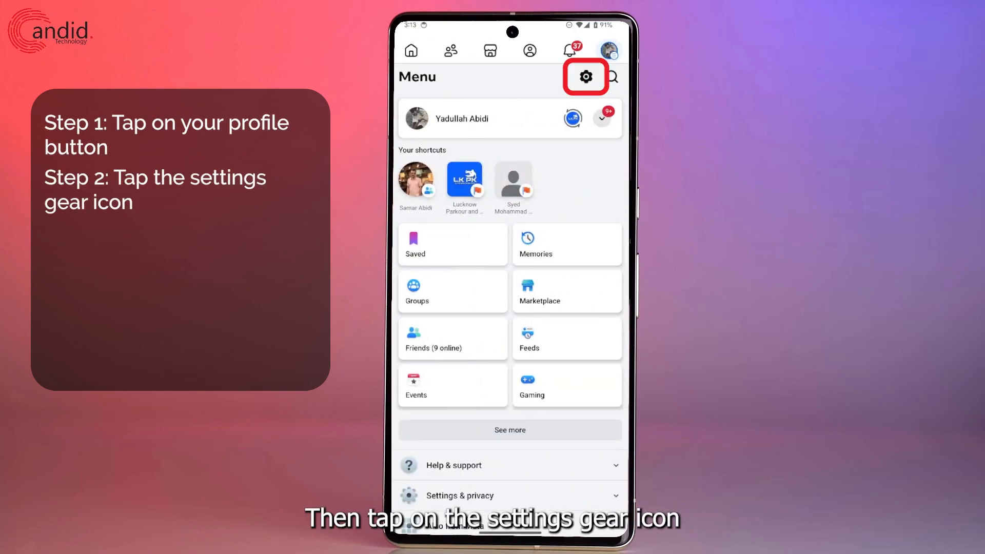
click(585, 77)
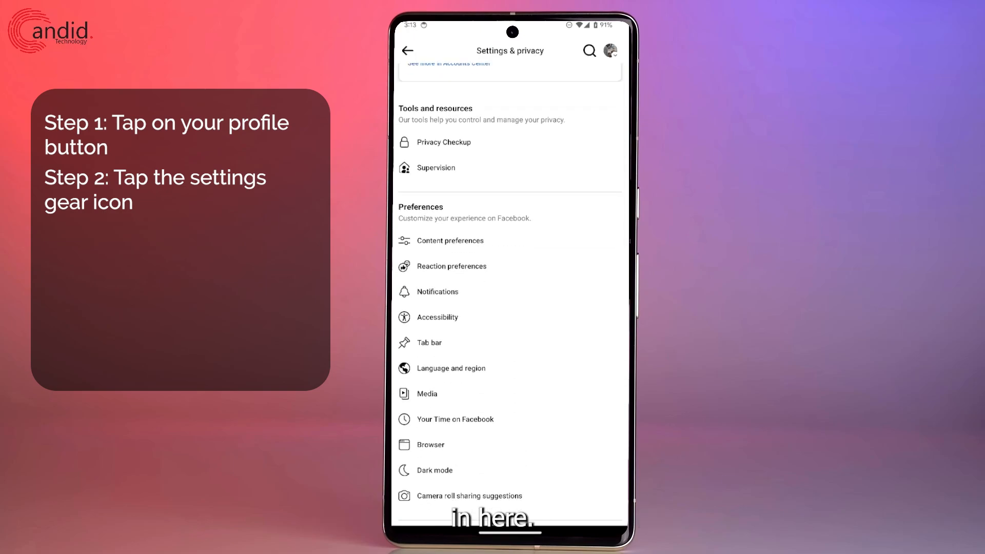
scroll(down, 3)
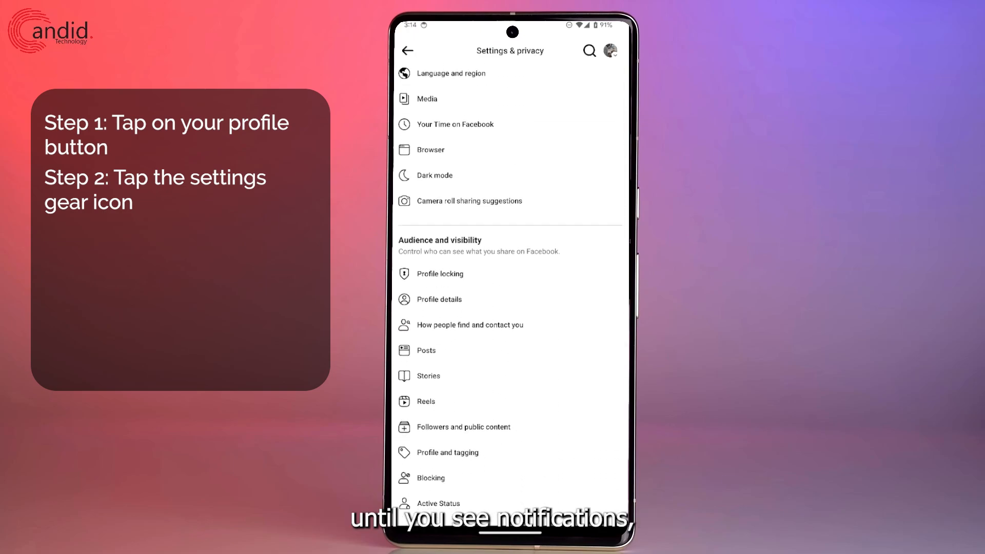
scroll(down, 3)
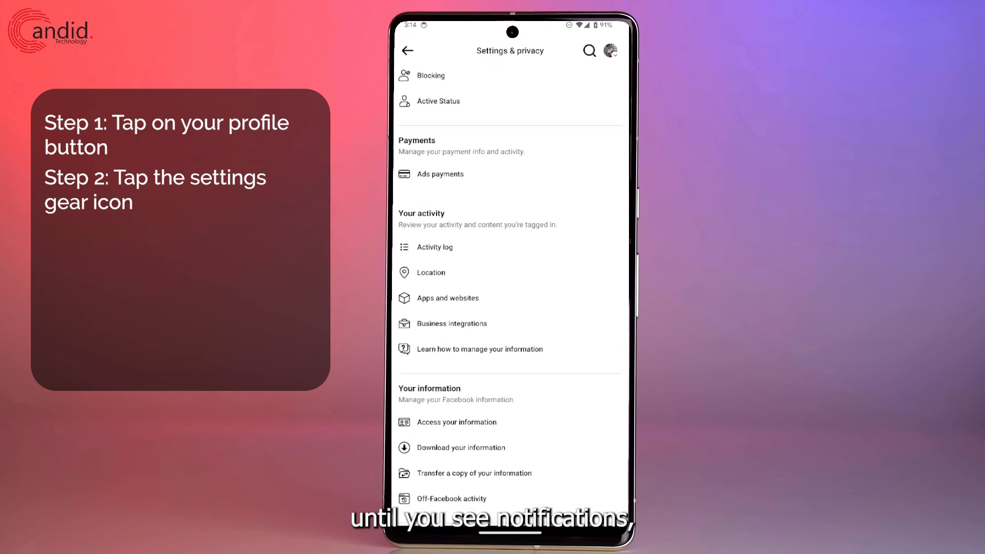
scroll(down, 3)
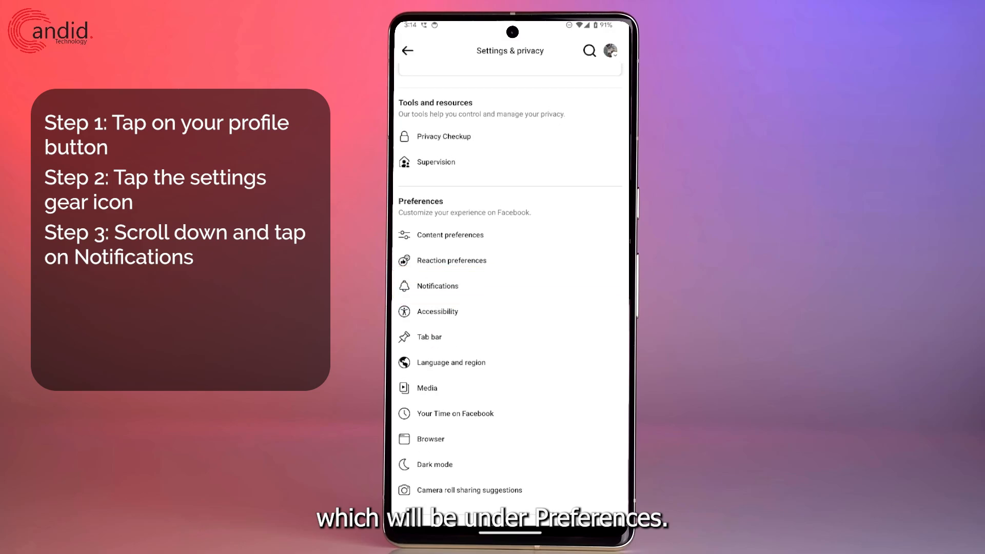
Open Notifications under Preferences, then the Birthdays options with Push, Email and SMS
click(437, 286)
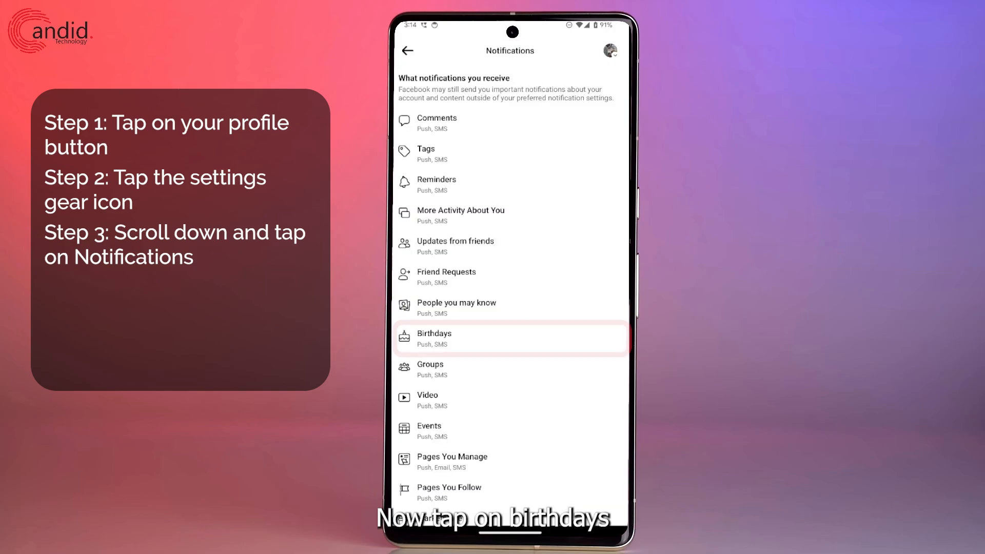
click(510, 338)
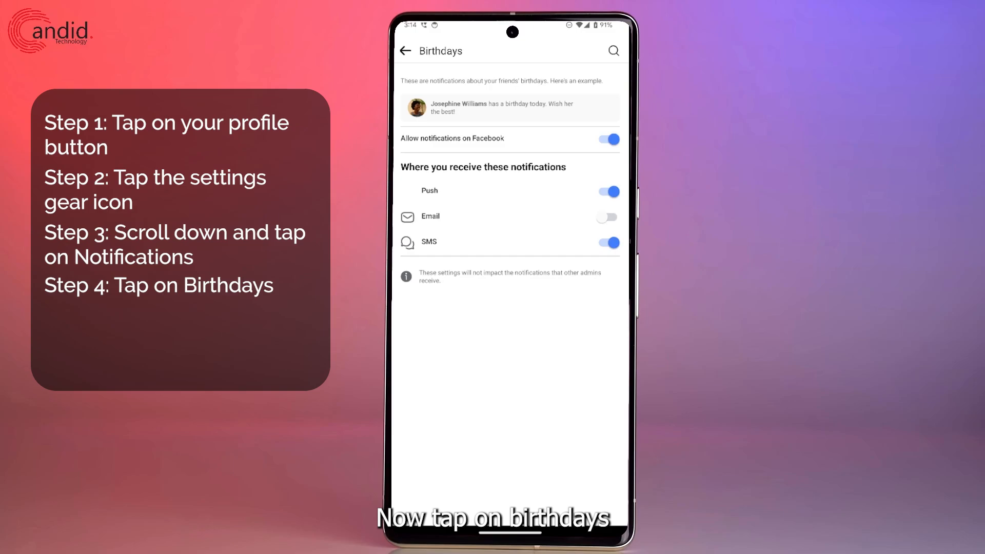